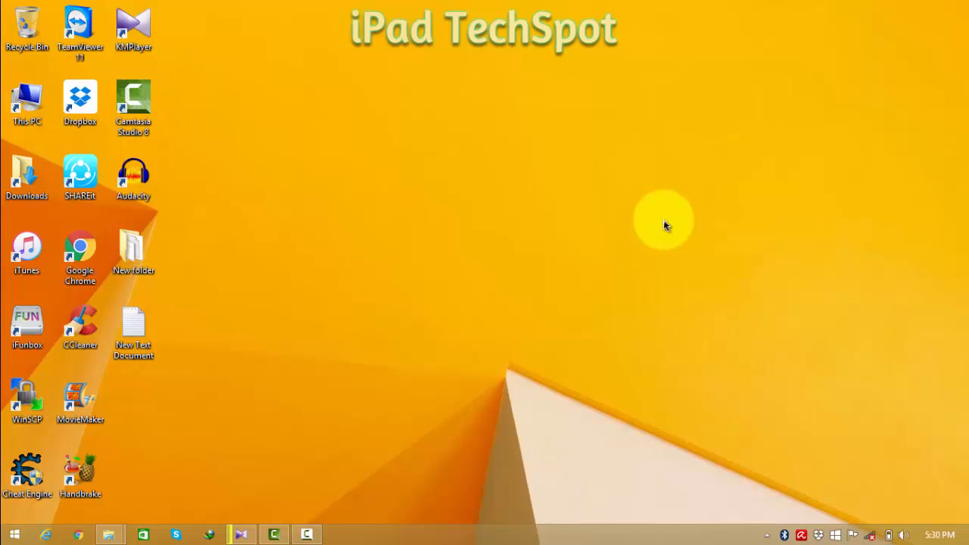
pyautogui.moveTo(769, 533)
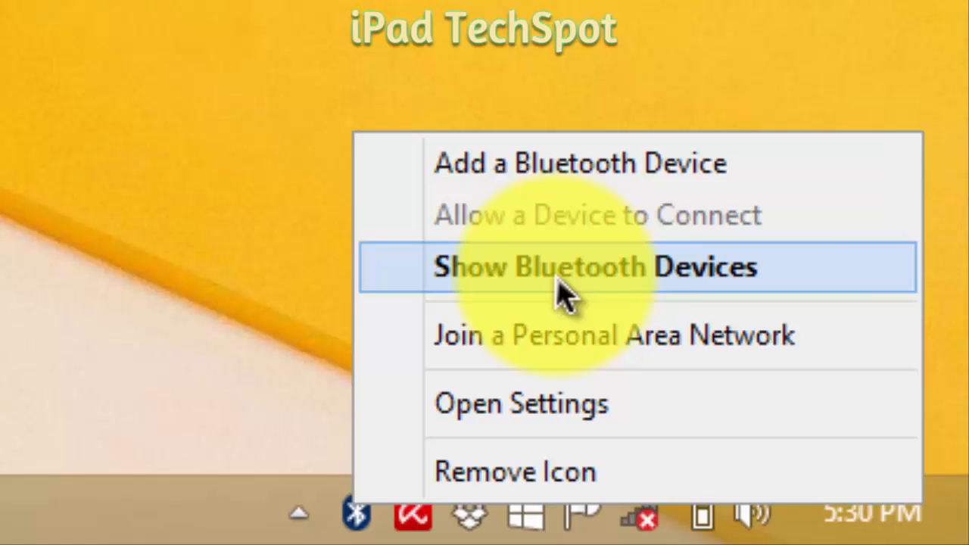
pyautogui.moveTo(772, 340)
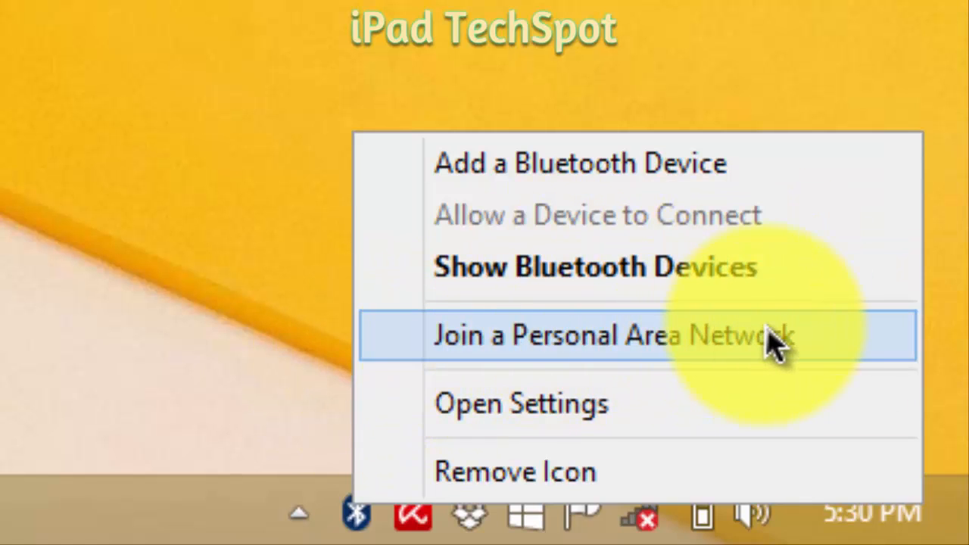
pyautogui.moveTo(514, 462)
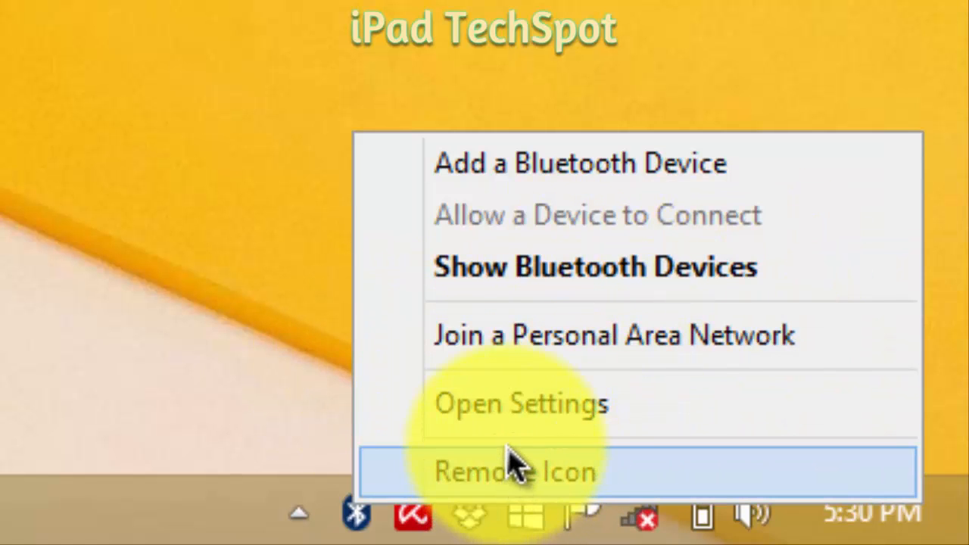
# Step: Allow Bluetooth devices to find this PC in Bluetooth Settings and apply the change
pyautogui.click(520, 403)
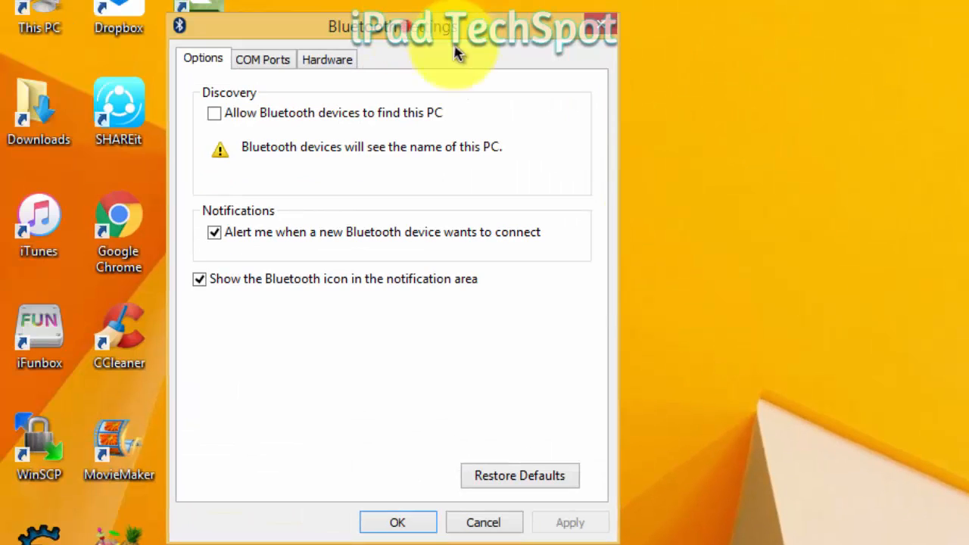
pyautogui.moveTo(454, 24); pyautogui.dragTo(457, 16)
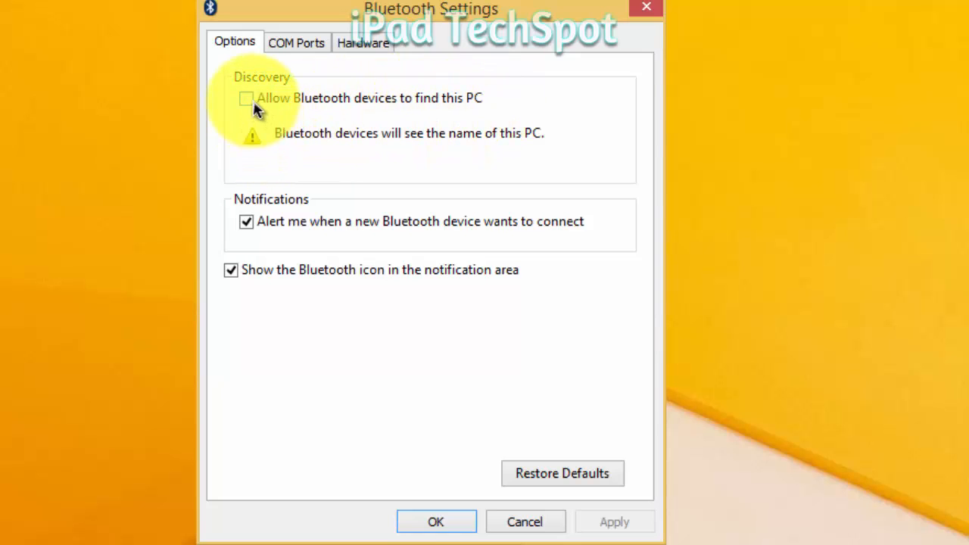
pyautogui.click(246, 97)
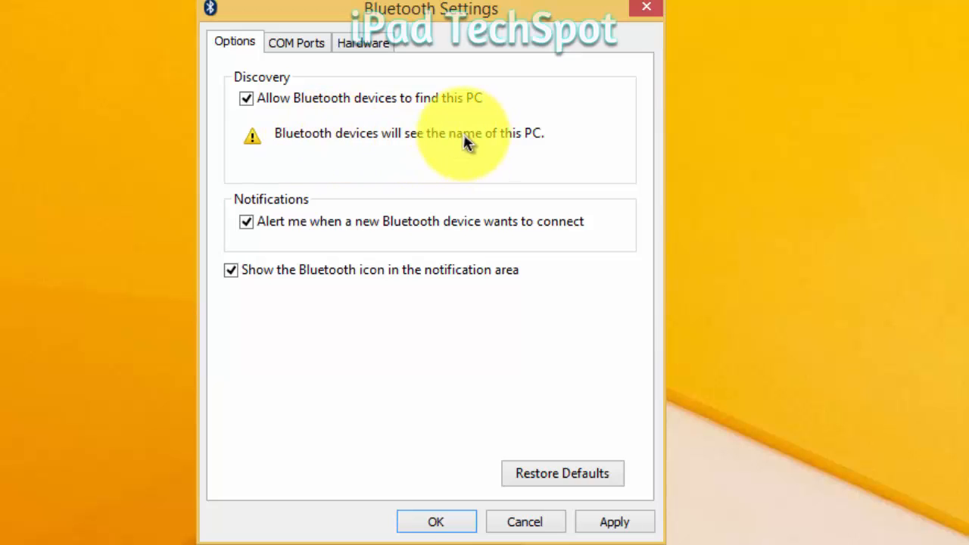
pyautogui.moveTo(437, 148)
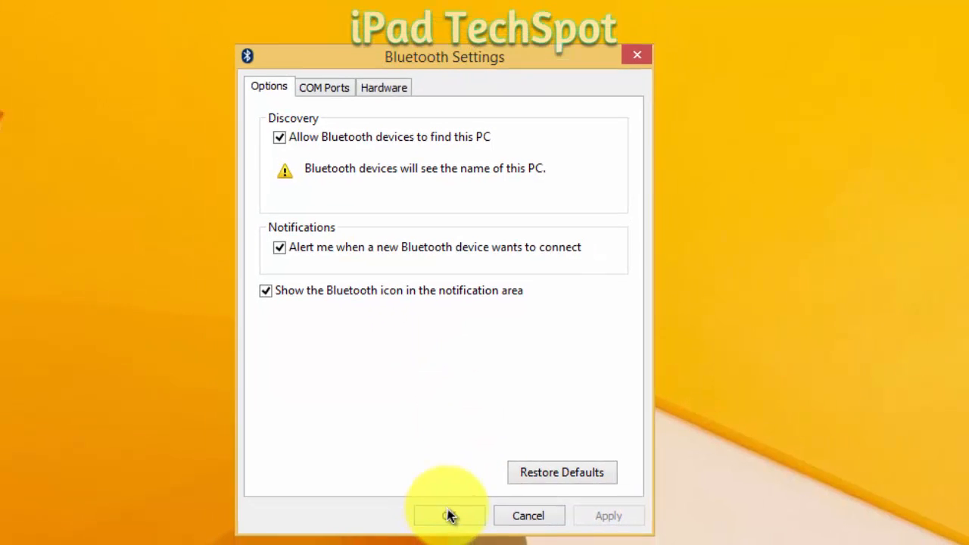
pyautogui.click(448, 515)
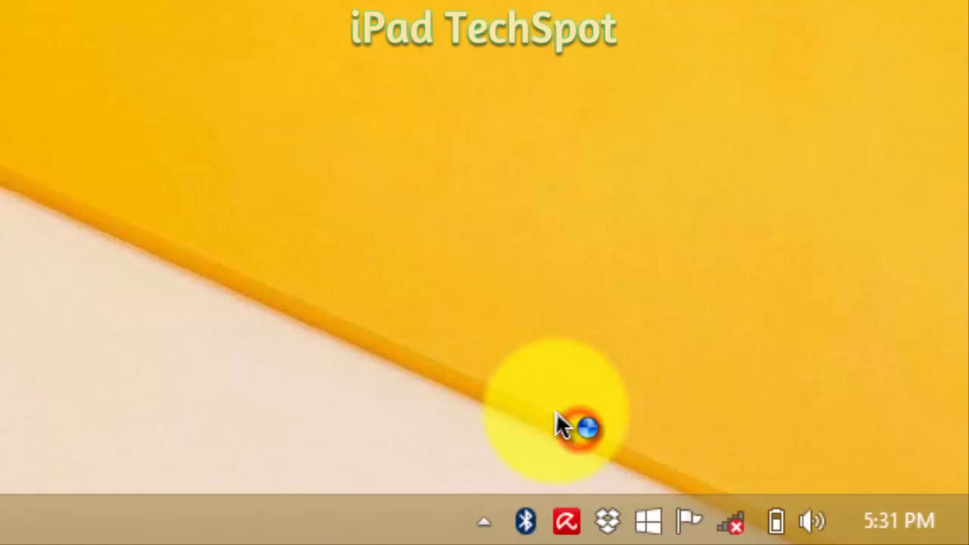
pyautogui.click(524, 521)
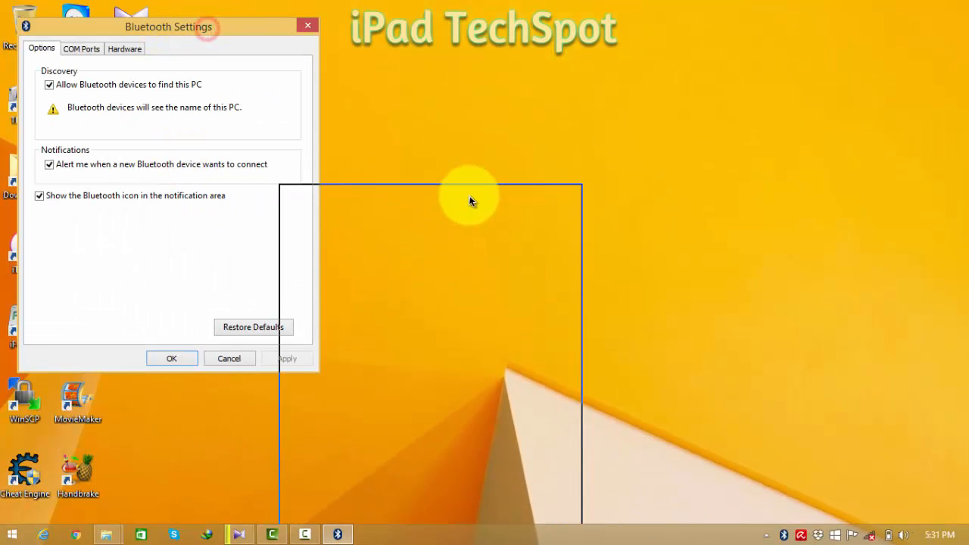
pyautogui.moveTo(168, 27); pyautogui.dragTo(433, 118)
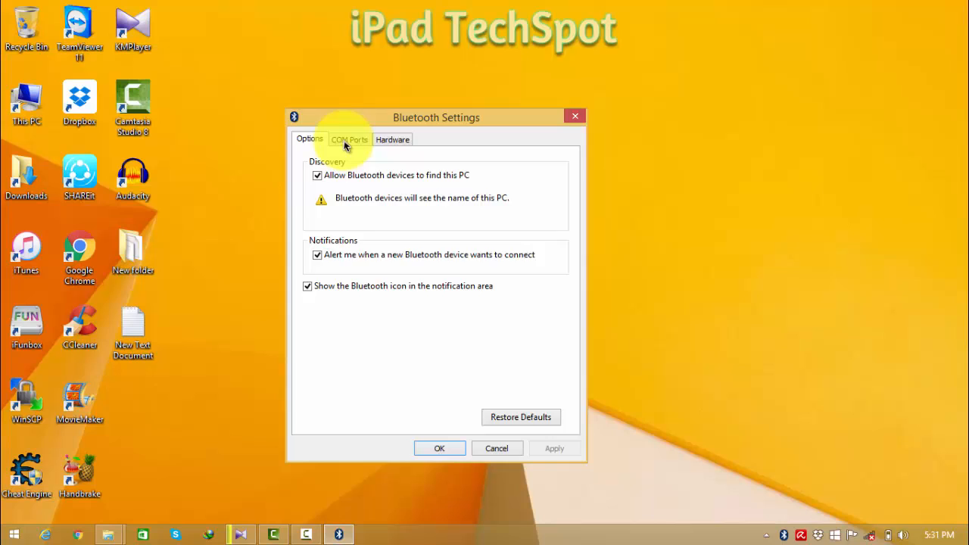
# Step: Review the COM Ports and Hardware details of the Bluetooth adapter
pyautogui.click(349, 140)
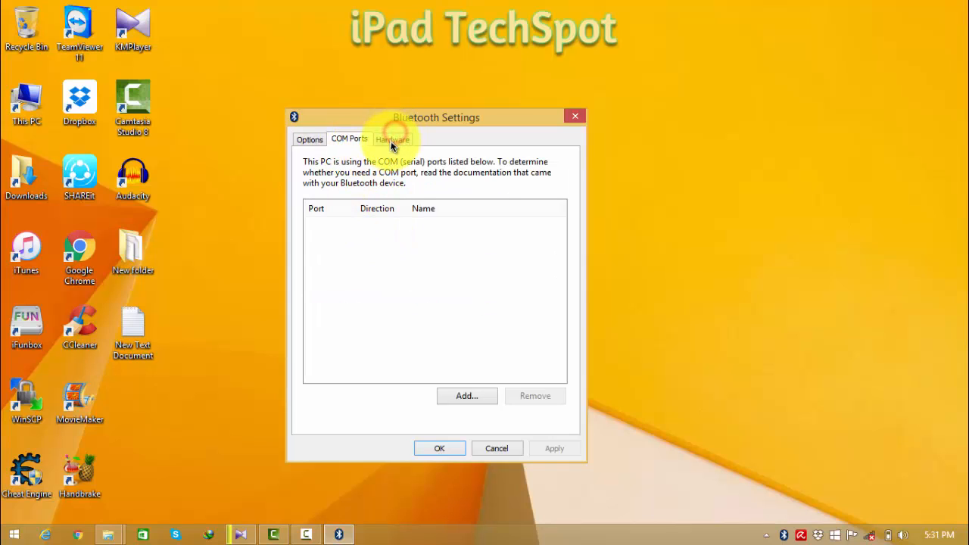
pyautogui.click(392, 139)
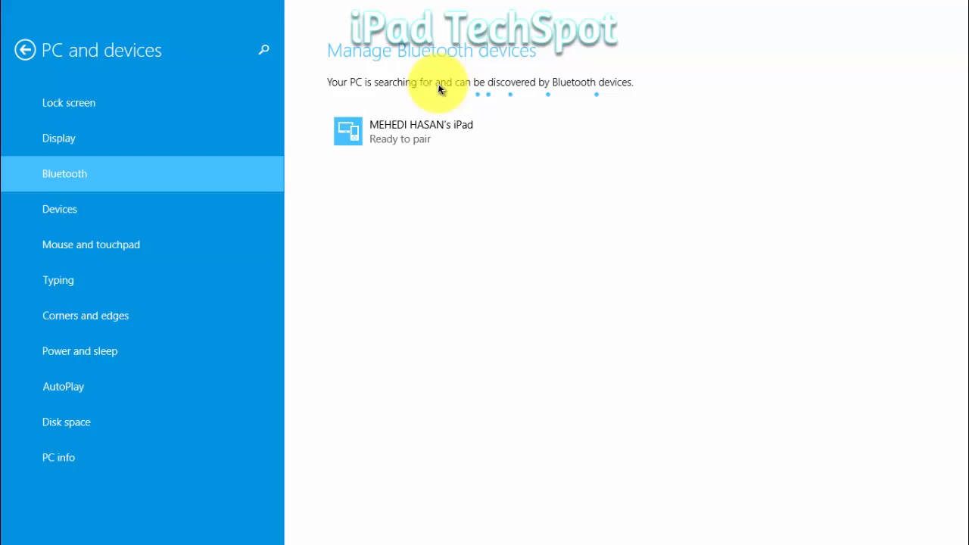
pyautogui.moveTo(548, 91)
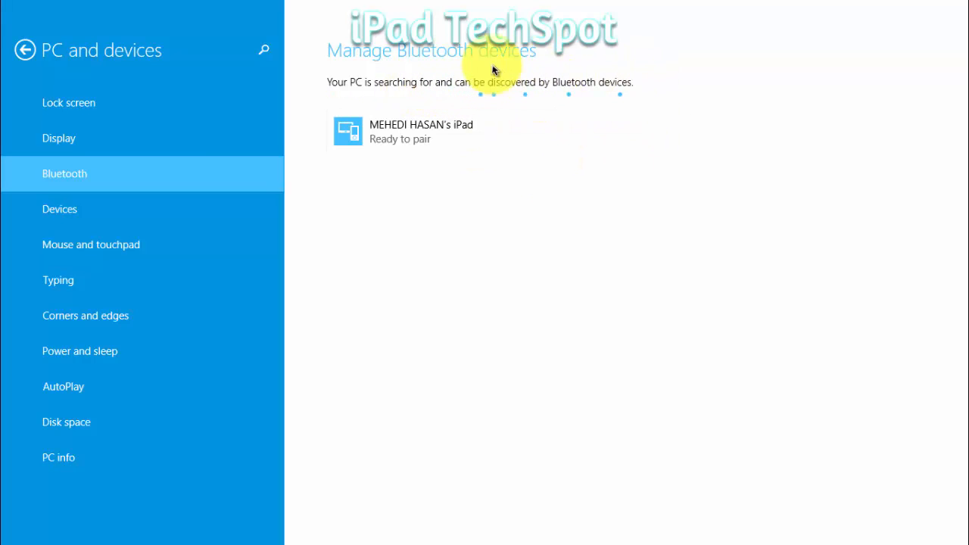
pyautogui.moveTo(603, 144)
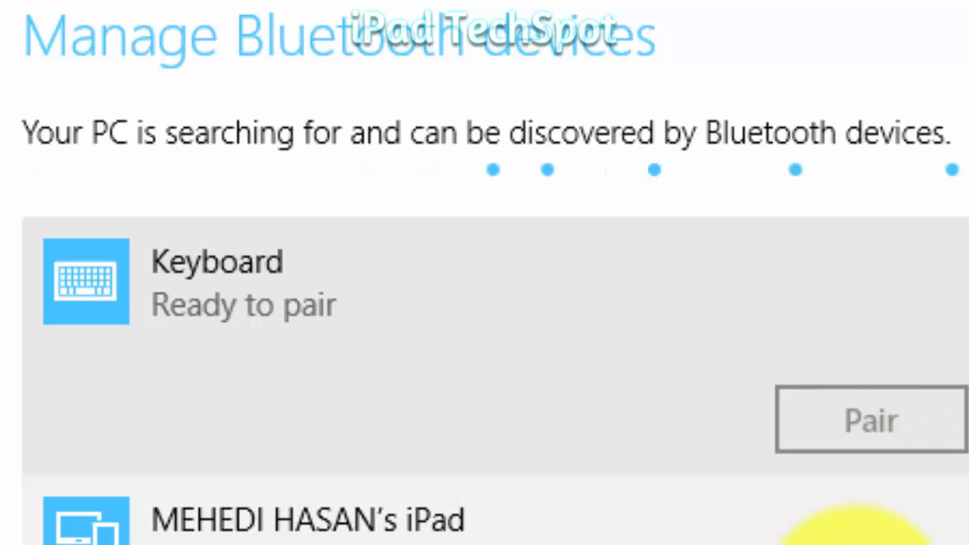
# Step: Pair the iPad Keyboard listed as ready to pair with the PC
pyautogui.click(870, 420)
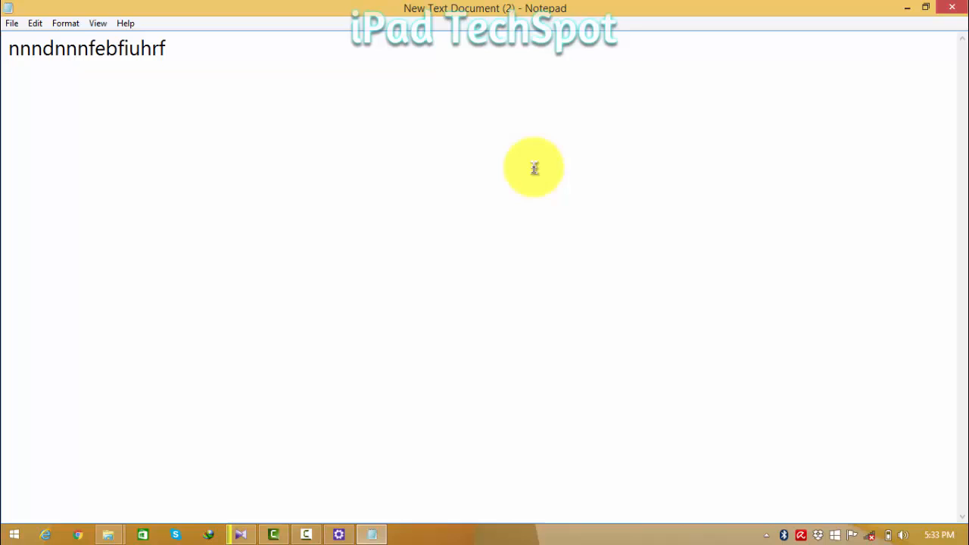
# Step: Type two lines of random test text such as 'ipad te' from the Bluetooth keyboard
pyautogui.write('fhfbgdgiyudfnvfoifidfbiu vjbd')
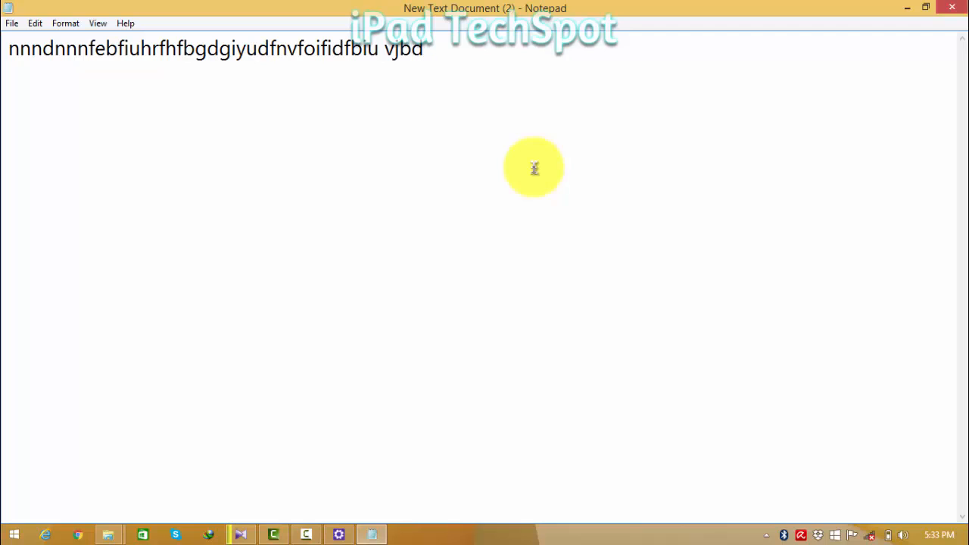
pyautogui.write('ipasd tec')
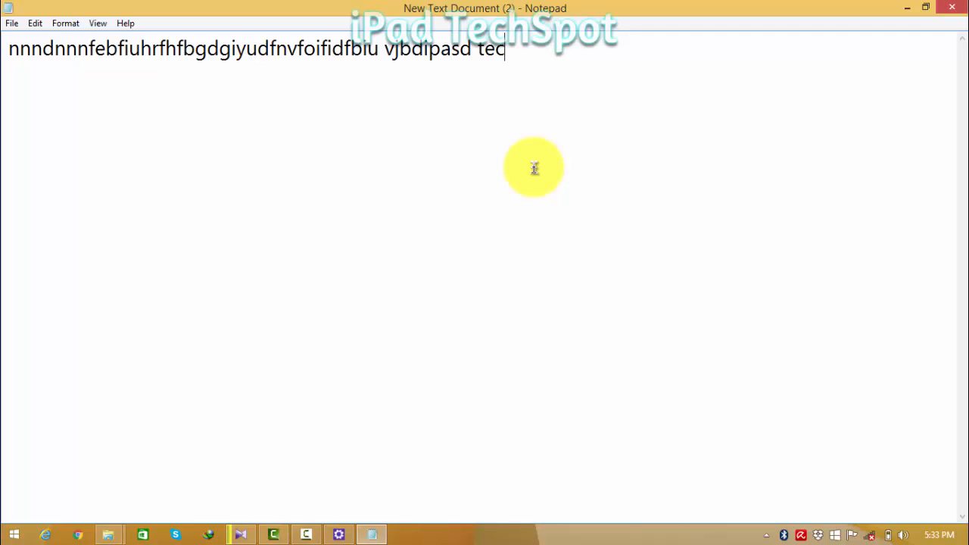
pyautogui.write('hspotnj')
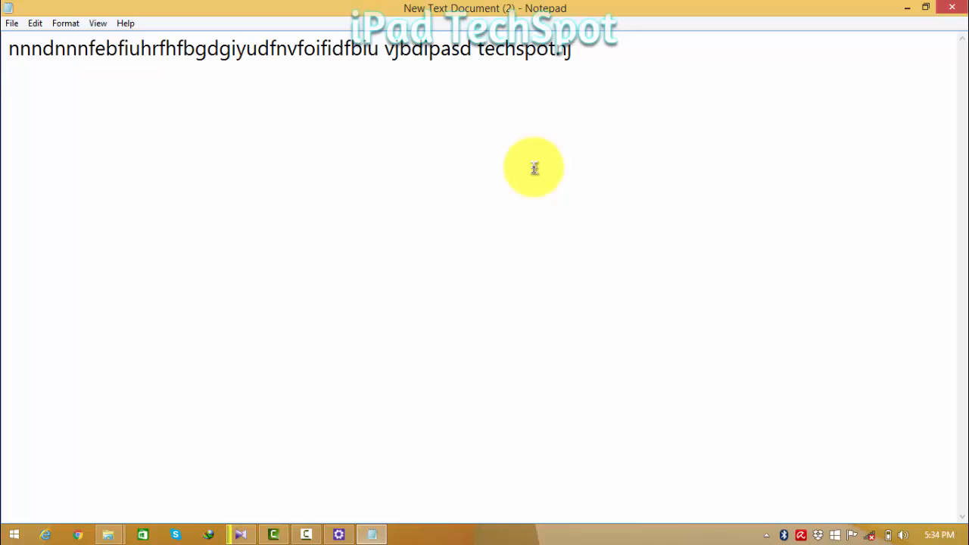
pyautogui.write('baubvyiaouvjlfbduffqb')
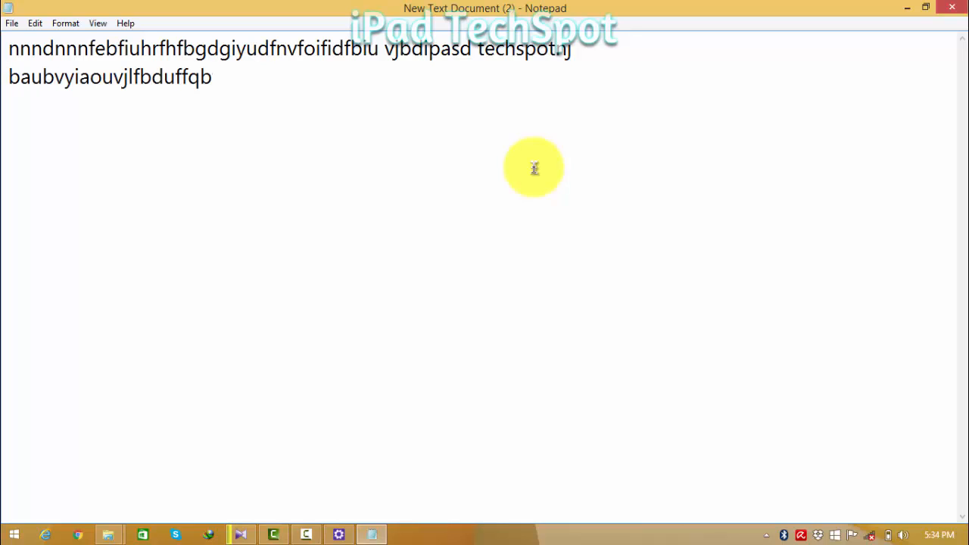
pyautogui.write('fduabwyeyyfyei')
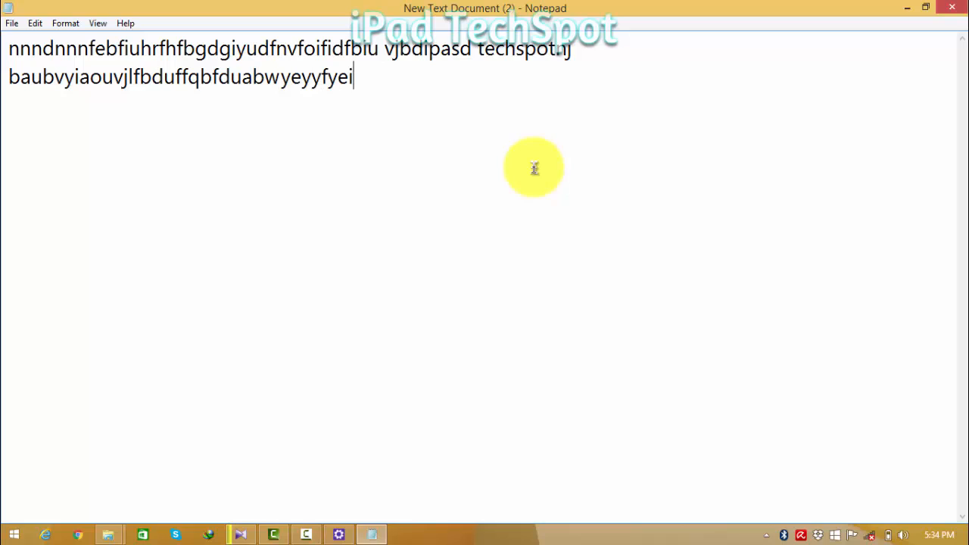
pyautogui.press('Enter')
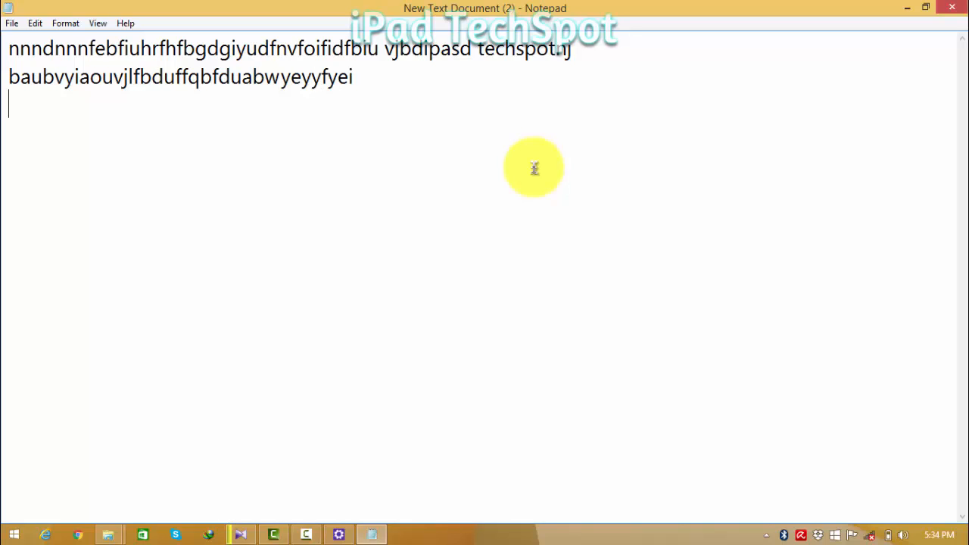
pyautogui.write('ipad te')
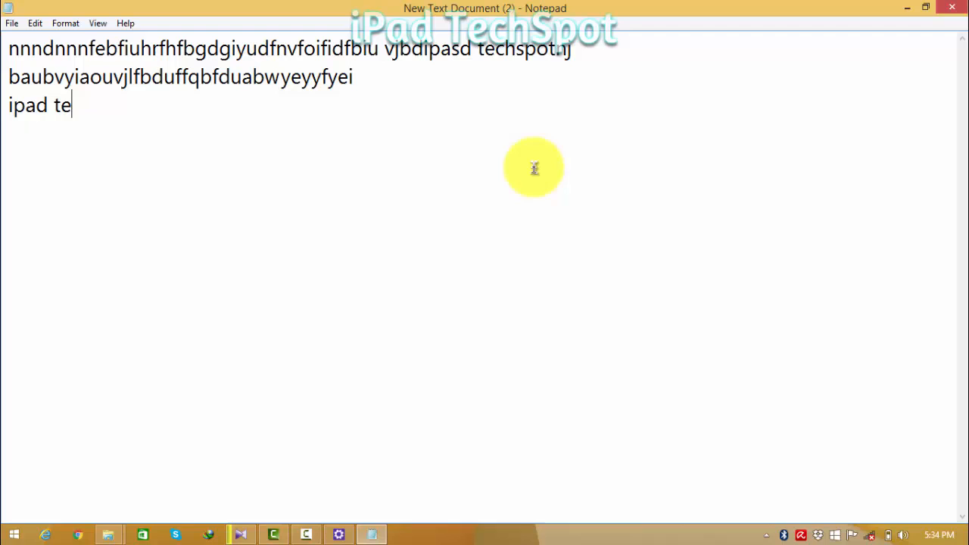
pyautogui.write('chspo')
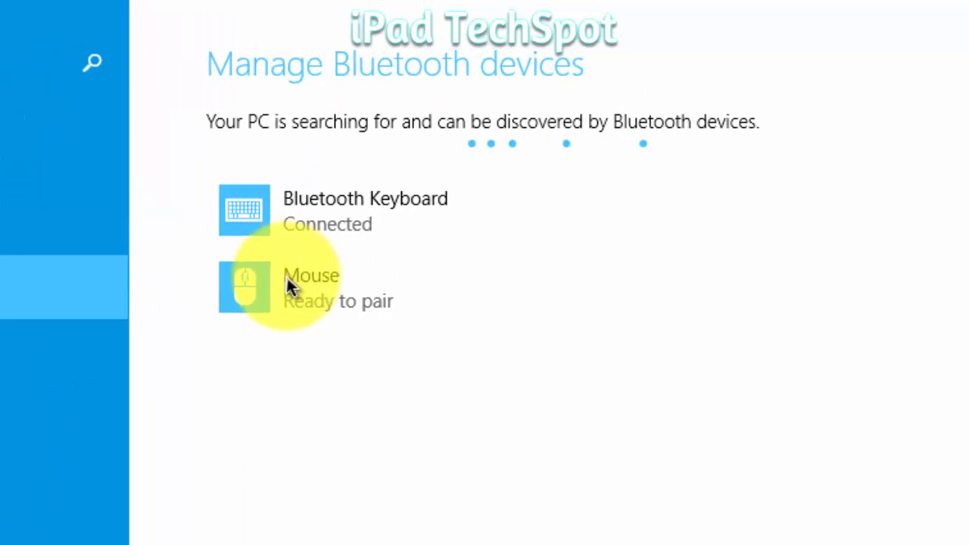
# Step: Select the Bluetooth Mouse device and pair it with the PC
pyautogui.click(310, 288)
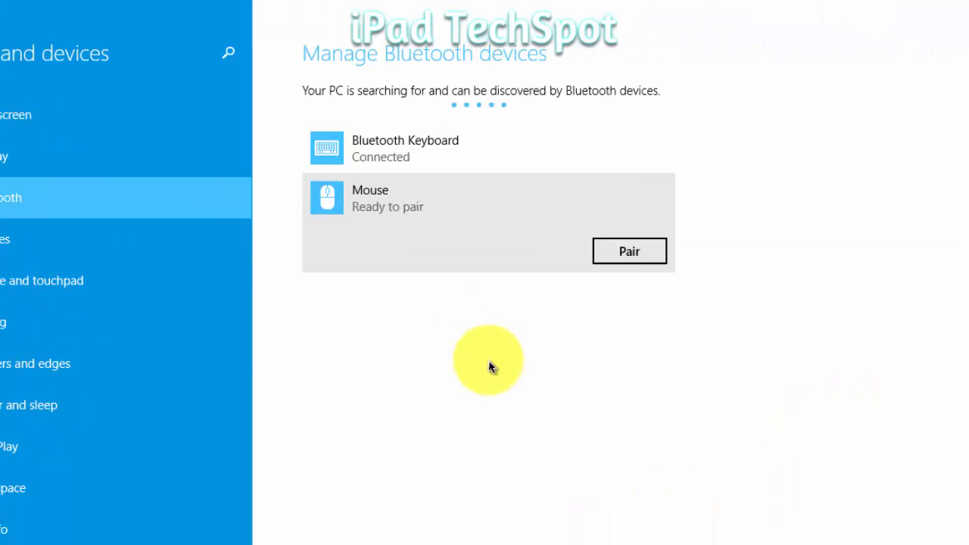
pyautogui.click(629, 251)
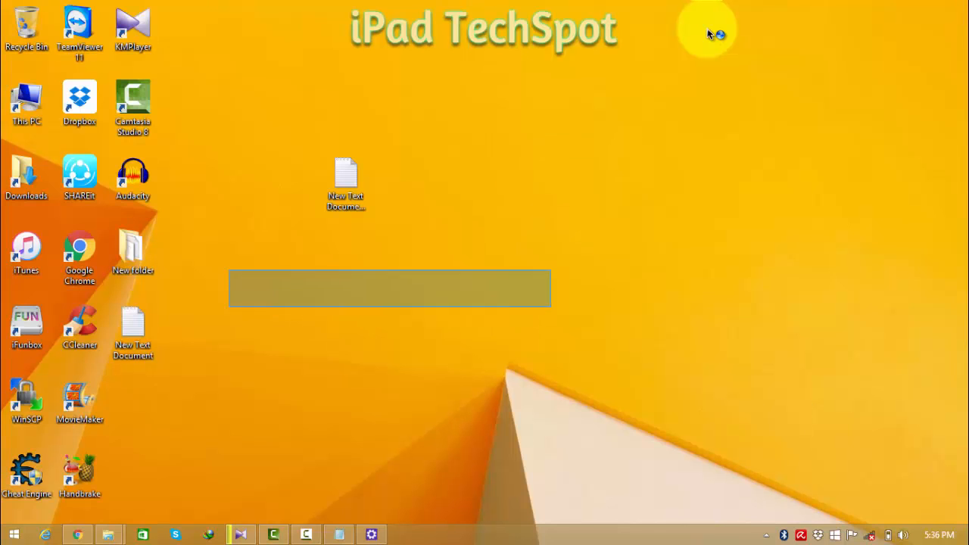
# Step: Close the test document discarding changes, then confirm permanently deleting it from the desktop
pyautogui.write('13f2e8')
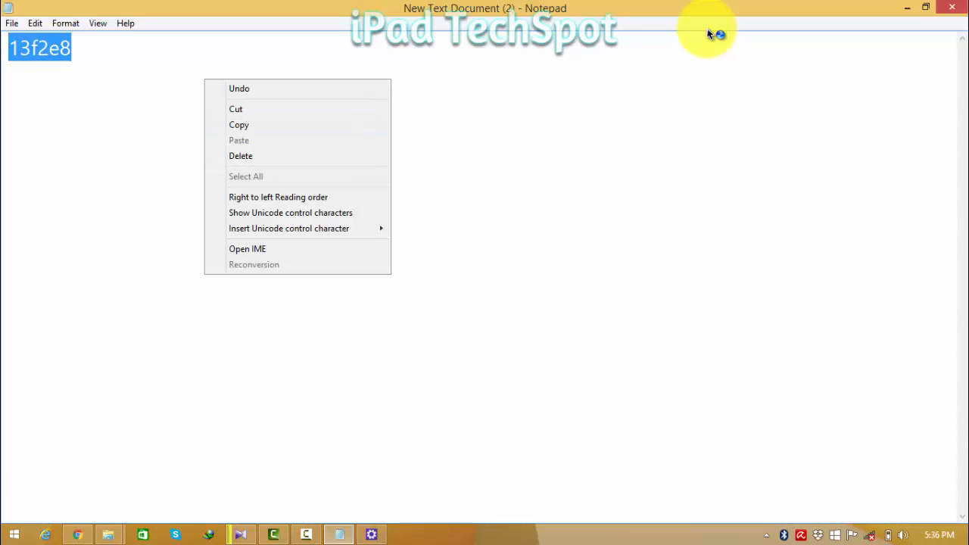
pyautogui.click(484, 303)
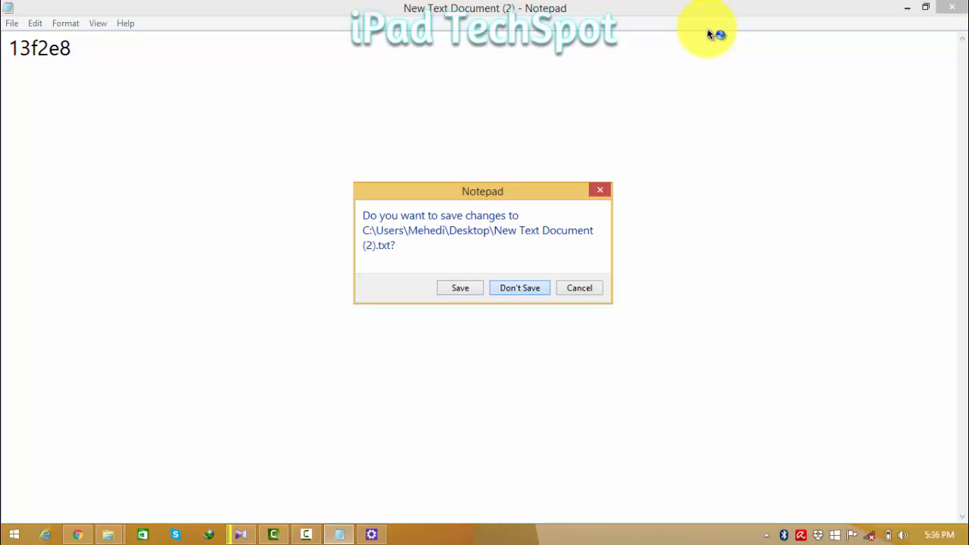
pyautogui.click(519, 287)
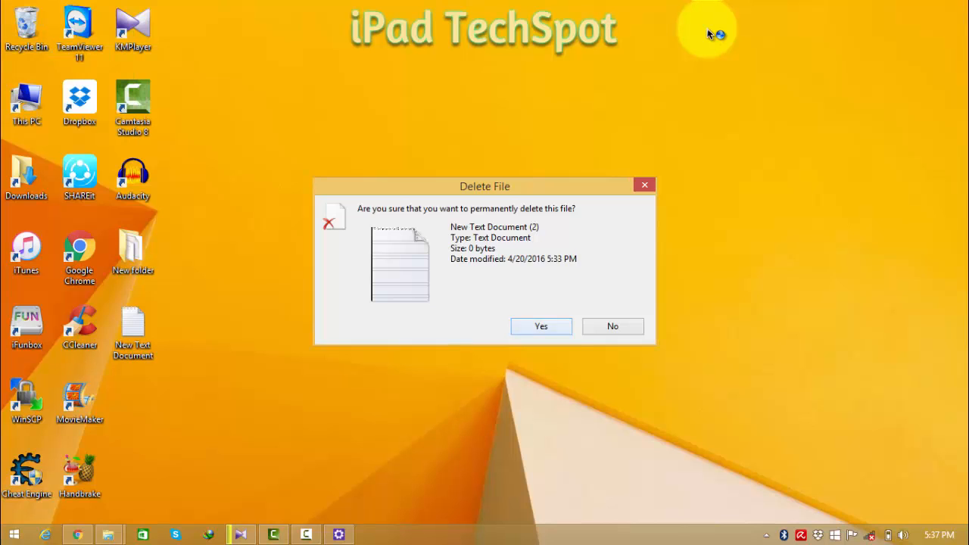
pyautogui.click(540, 327)
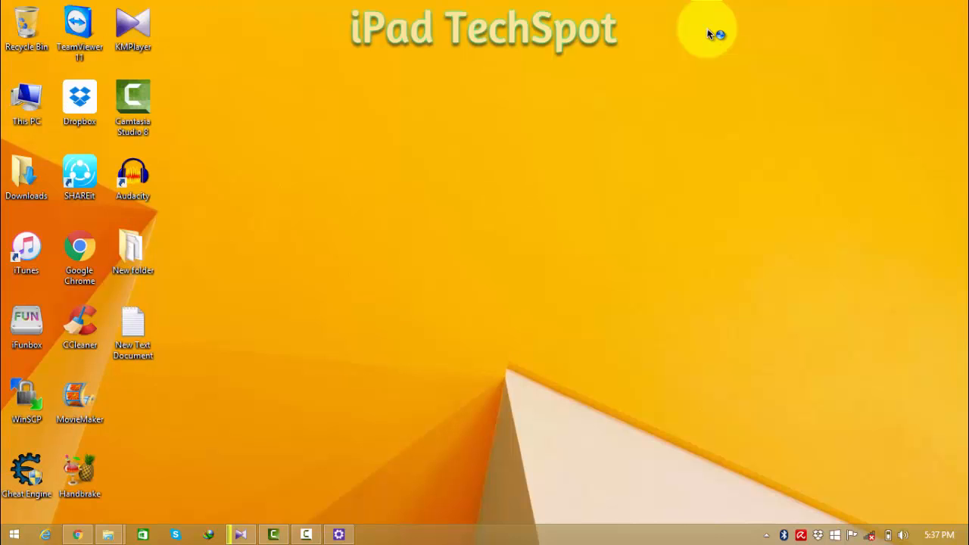
pyautogui.moveTo(109, 534)
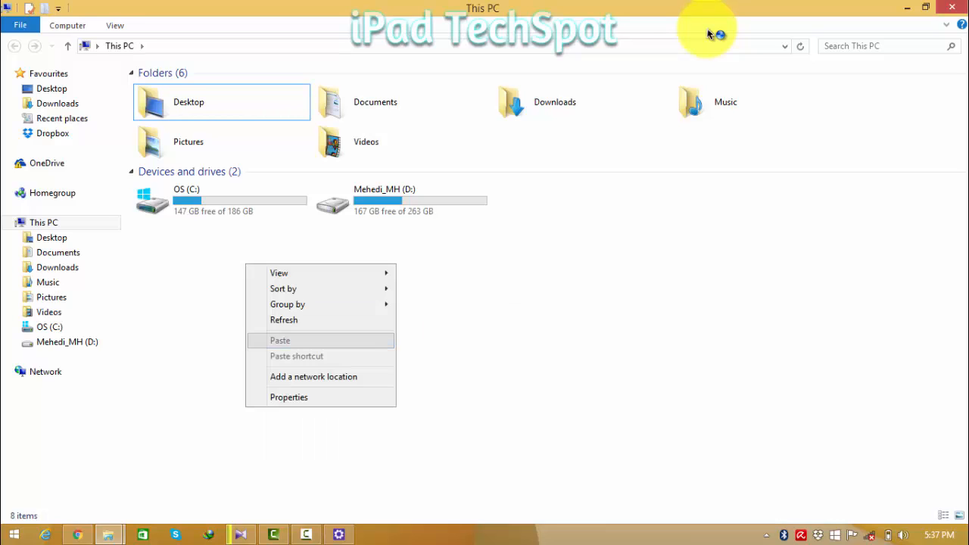
# Step: Show the Group by options for This PC's folders and drives
pyautogui.click(287, 303)
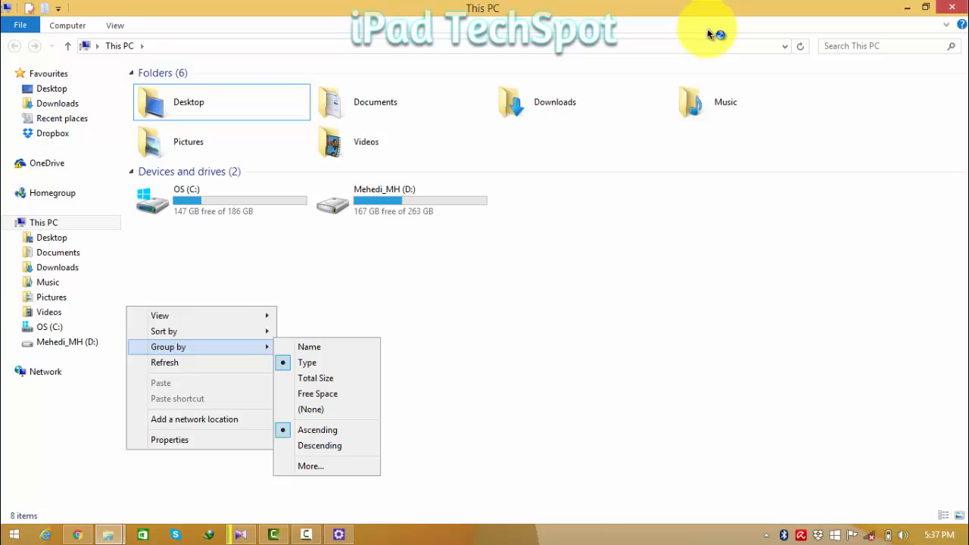